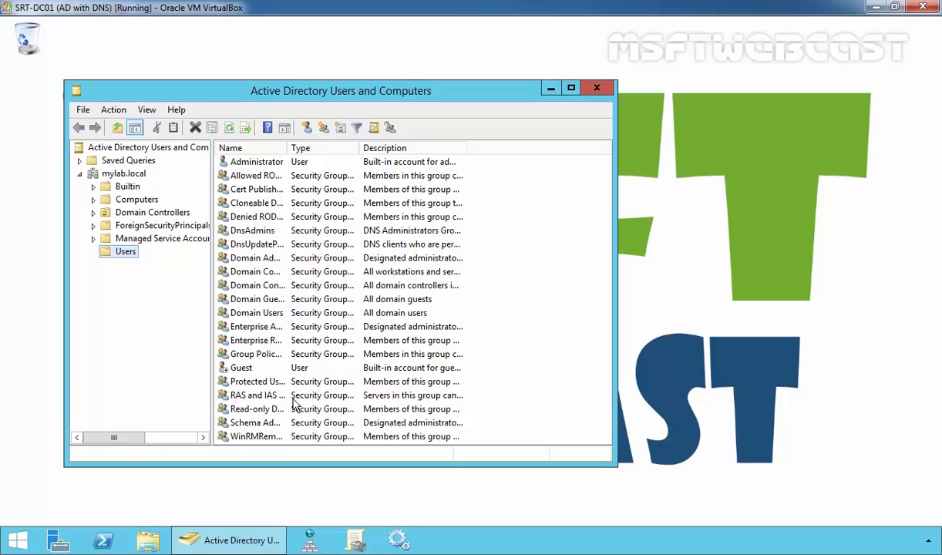
{"action": "mouse_move", "coordinate": [296, 401]}
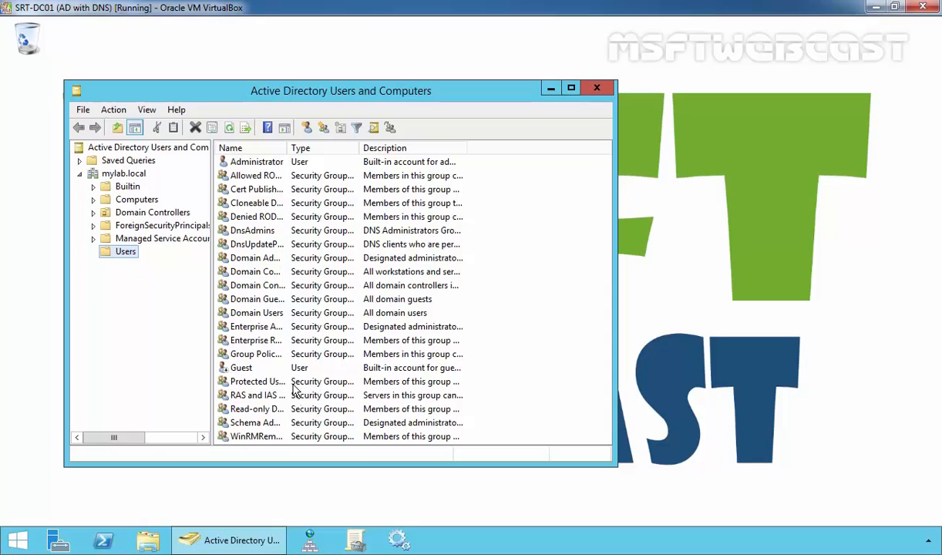
Launch Group Policy Management from the Tools menu on mylab.local
{"action": "left_click", "coordinate": [137, 199]}
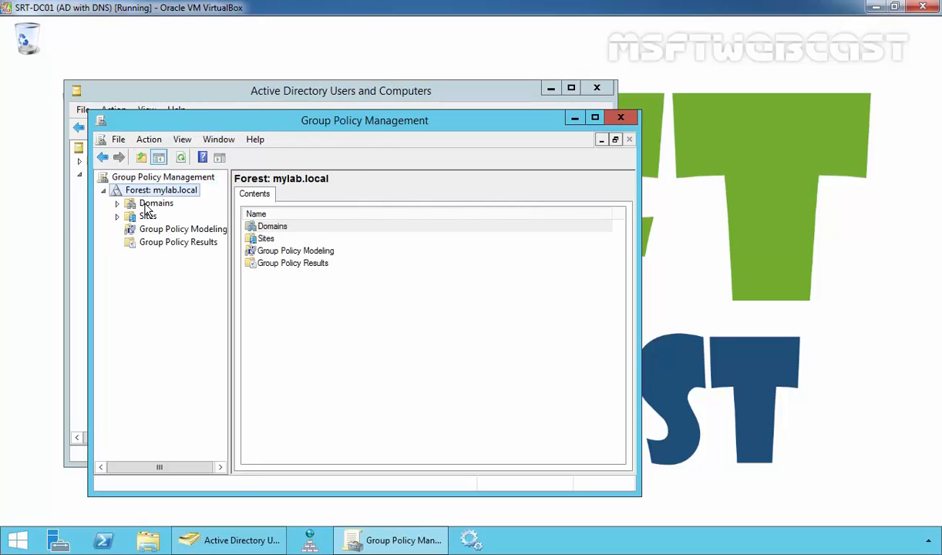
Expand the forest to mylab.local's Status, then show the domain's top-level containers in ADUC
{"action": "left_click", "coordinate": [176, 216]}
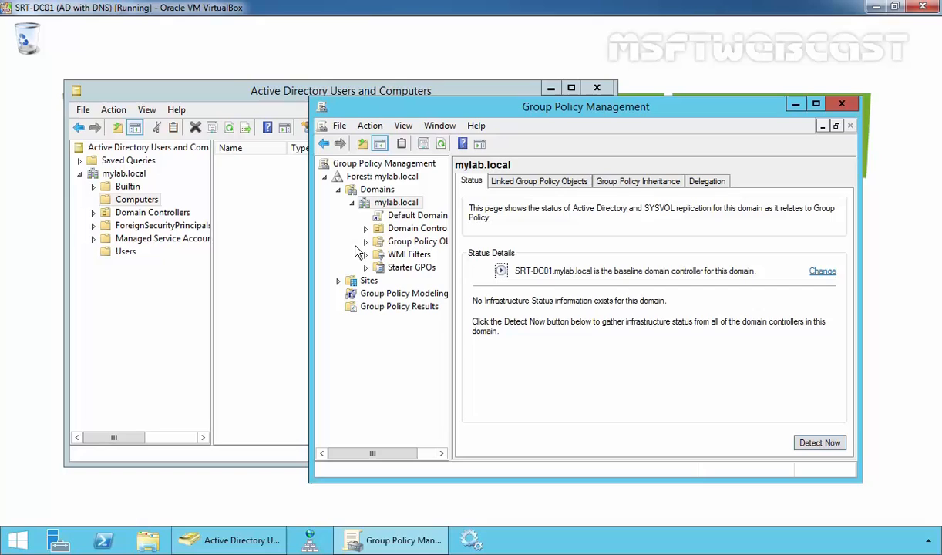
{"action": "mouse_move", "coordinate": [299, 244]}
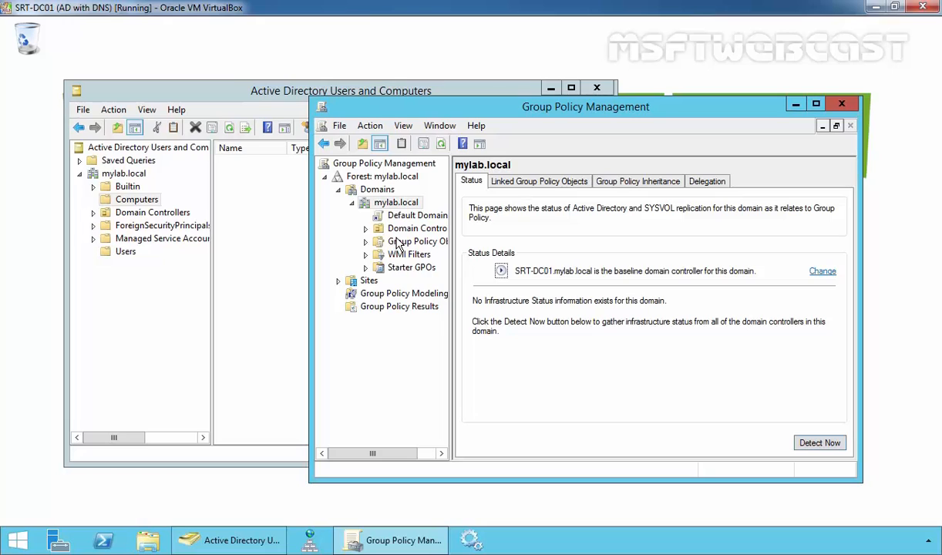
{"action": "left_click", "coordinate": [341, 91]}
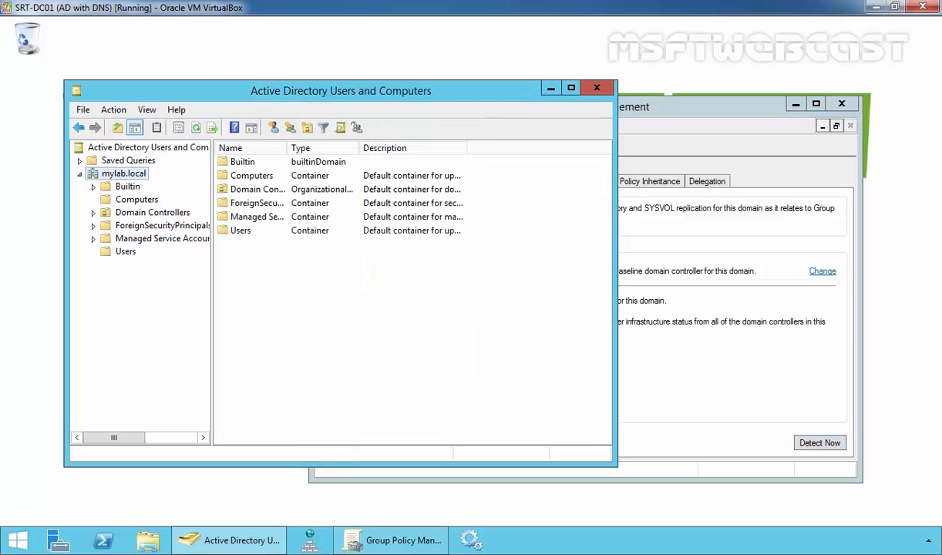
Check mylab.local's domain functional level is highest, then list the SRT-DC01 domain controller
{"action": "right_click", "coordinate": [123, 173]}
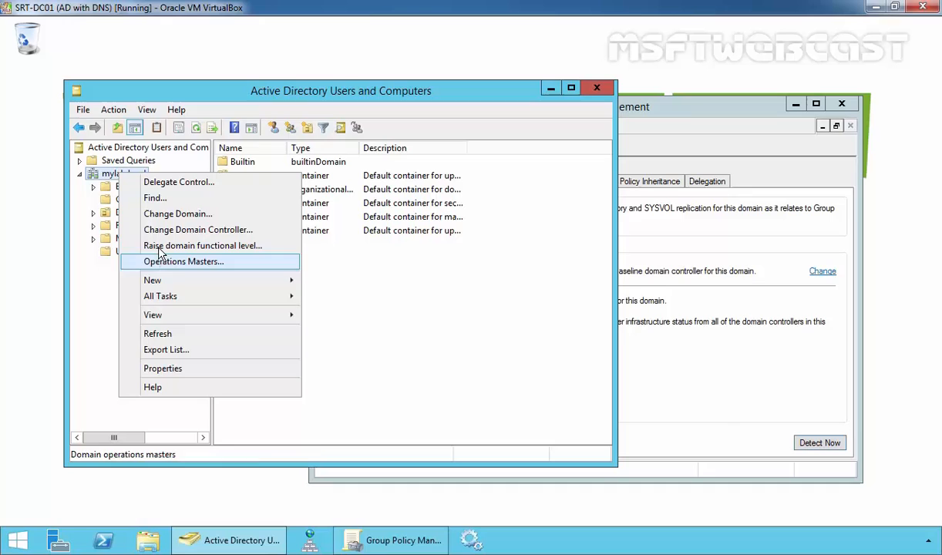
{"action": "left_click", "coordinate": [204, 245]}
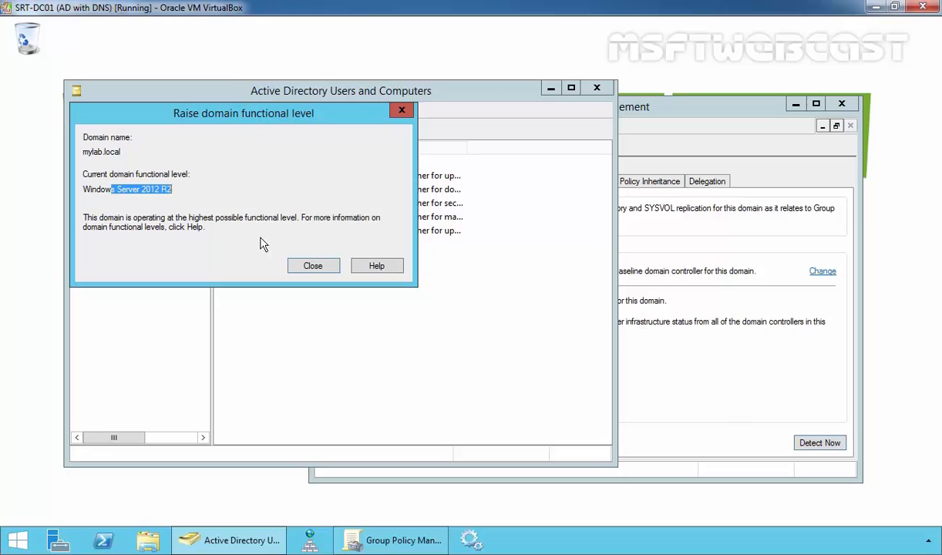
{"action": "left_click", "coordinate": [312, 265]}
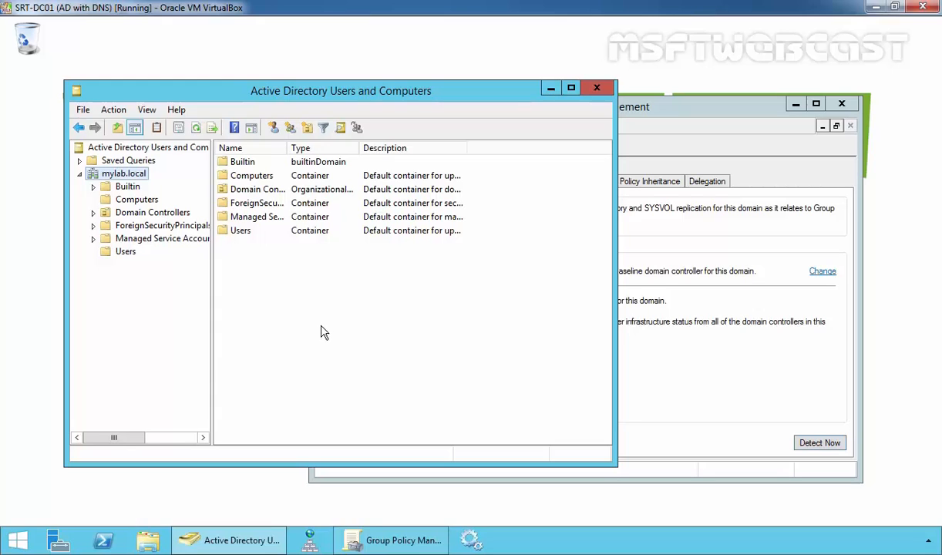
{"action": "left_click", "coordinate": [153, 213]}
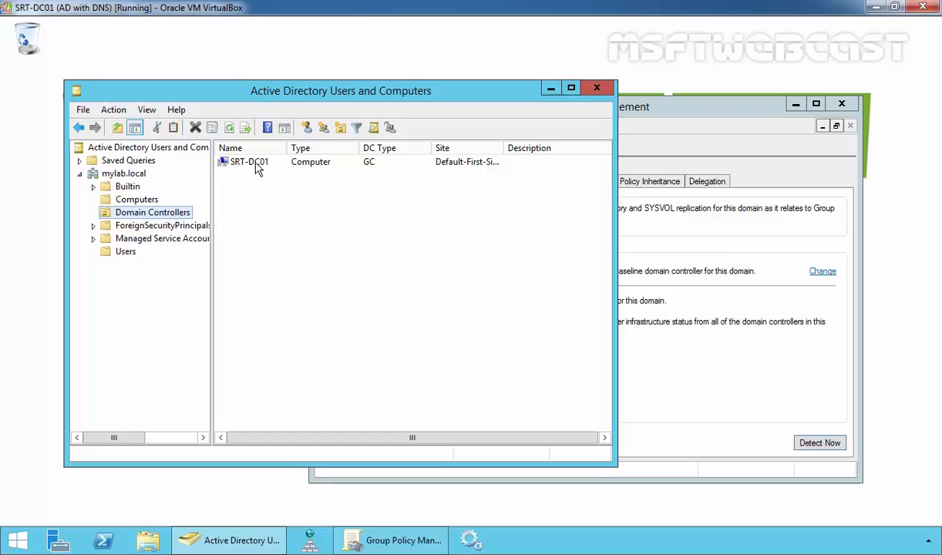
{"action": "double_click", "coordinate": [249, 162]}
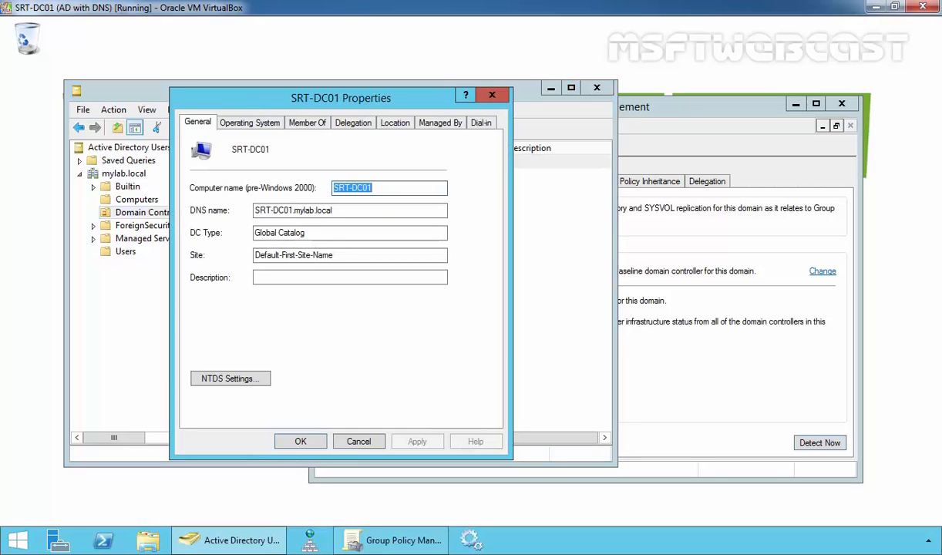
{"action": "left_click", "coordinate": [250, 123]}
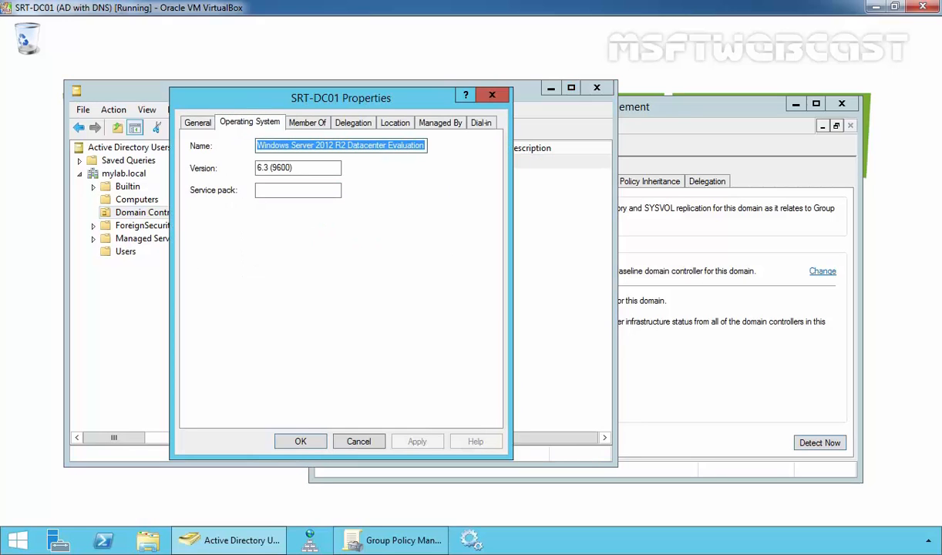
{"action": "left_click", "coordinate": [357, 440]}
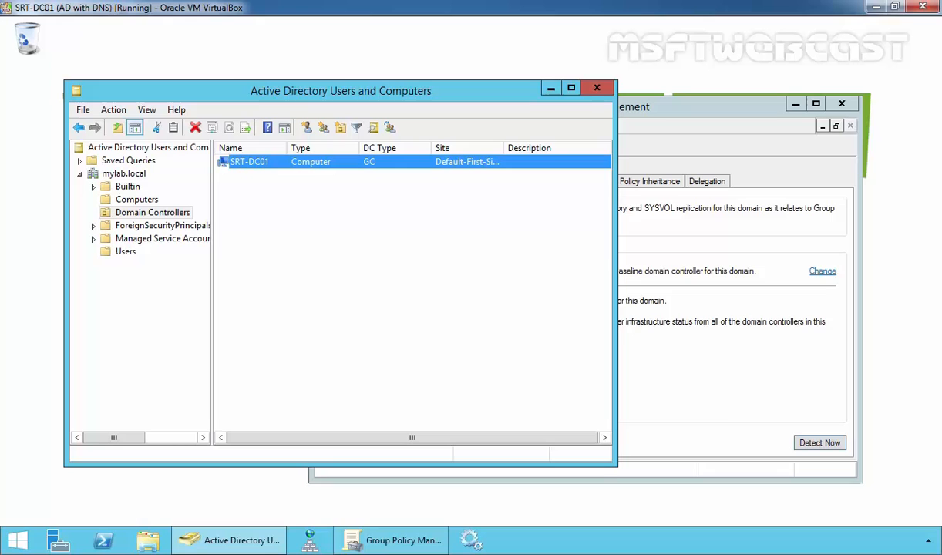
{"action": "mouse_move", "coordinate": [378, 393]}
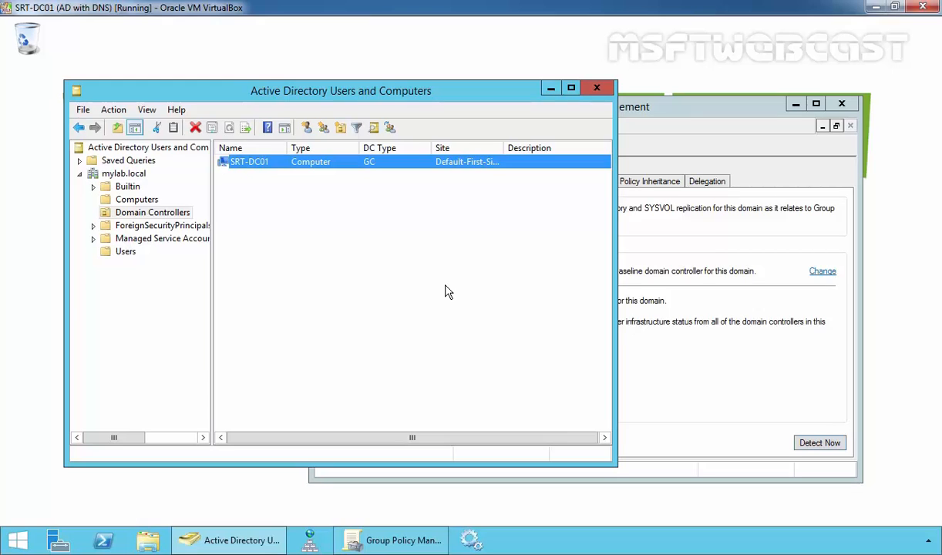
{"action": "left_click", "coordinate": [123, 172]}
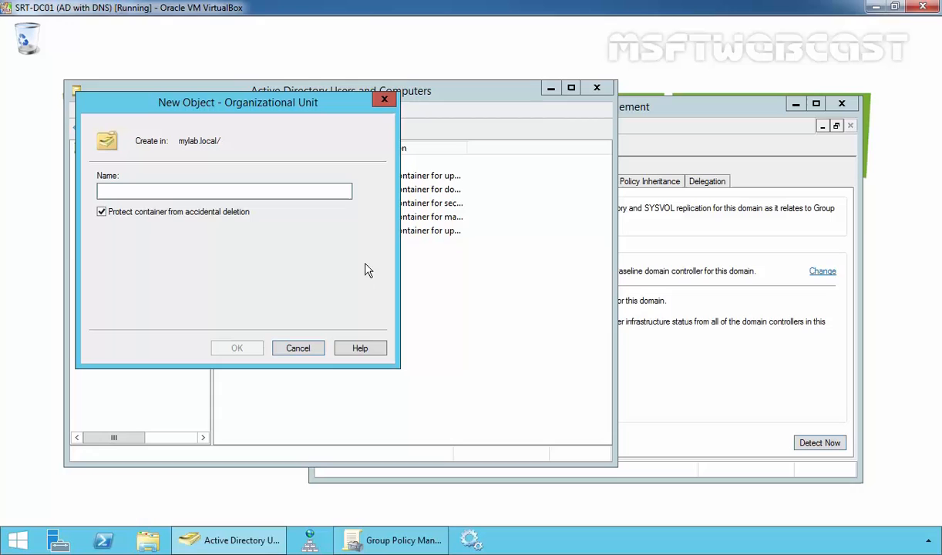
Name the new organizational unit MYLAB_Computers and confirm its creation under mylab.local
{"action": "type", "text": "MYLAB_Computers"}
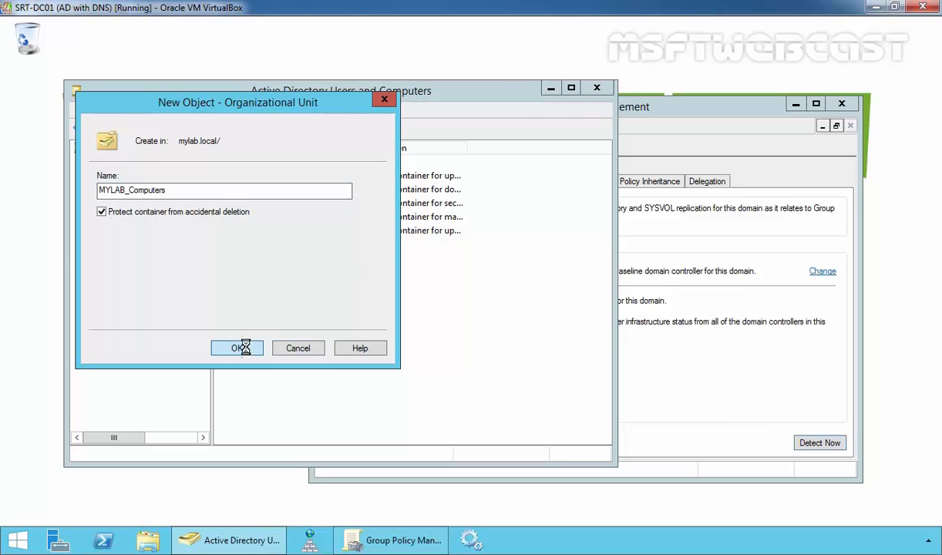
{"action": "left_click", "coordinate": [238, 348]}
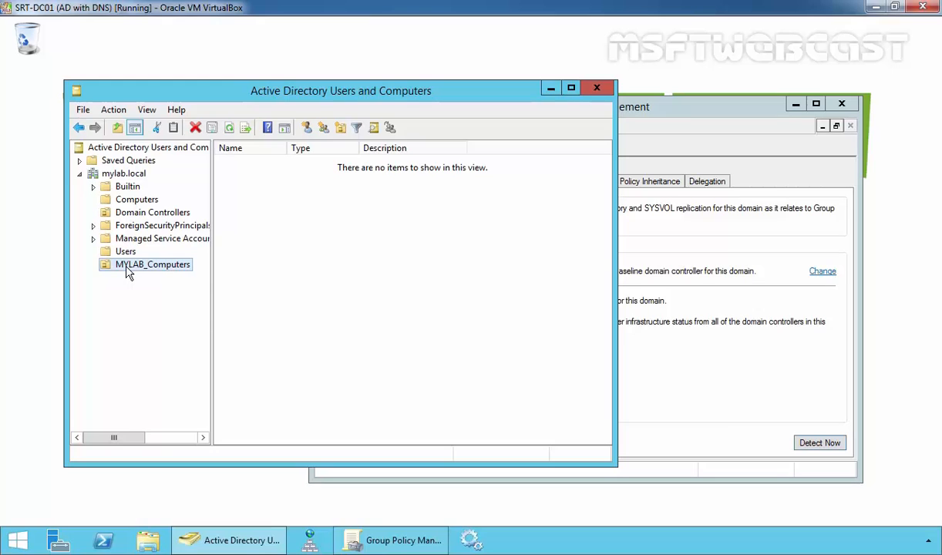
{"action": "mouse_move", "coordinate": [148, 272]}
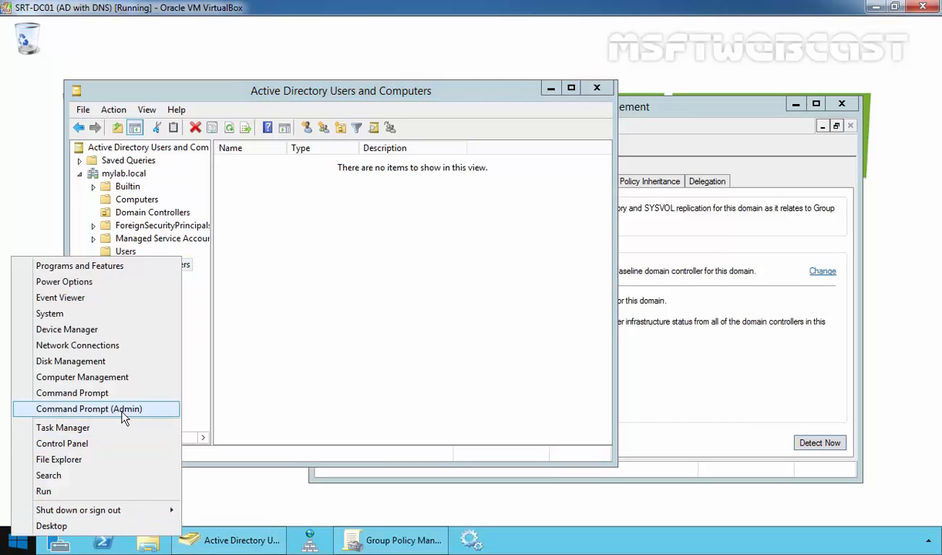
Start an administrator Command Prompt, give it a larger raster font, and reposition the window
{"action": "left_click", "coordinate": [90, 409]}
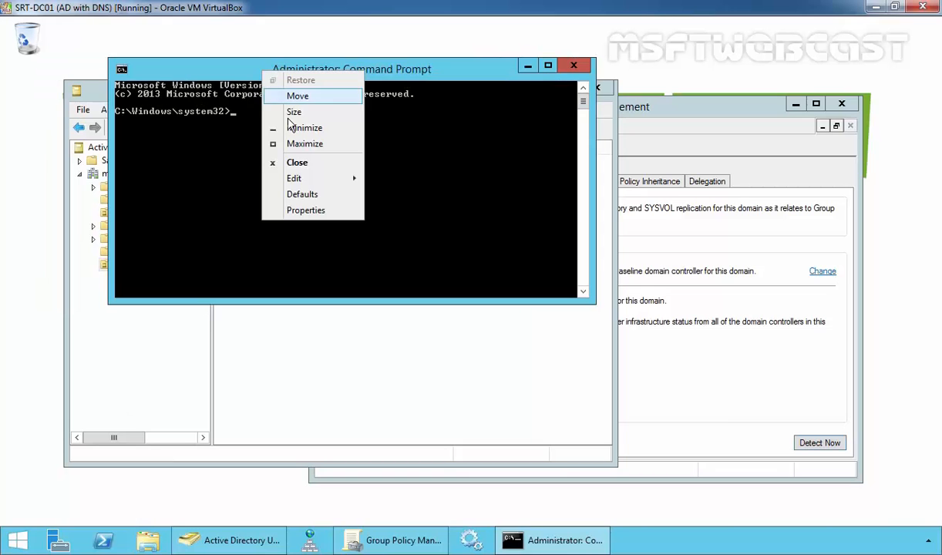
{"action": "left_click", "coordinate": [305, 210]}
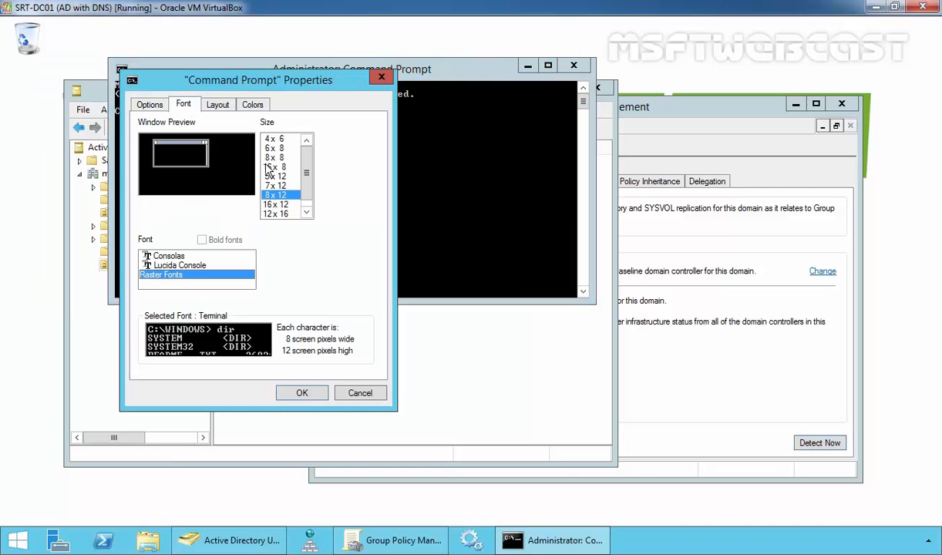
{"action": "left_click", "coordinate": [276, 213]}
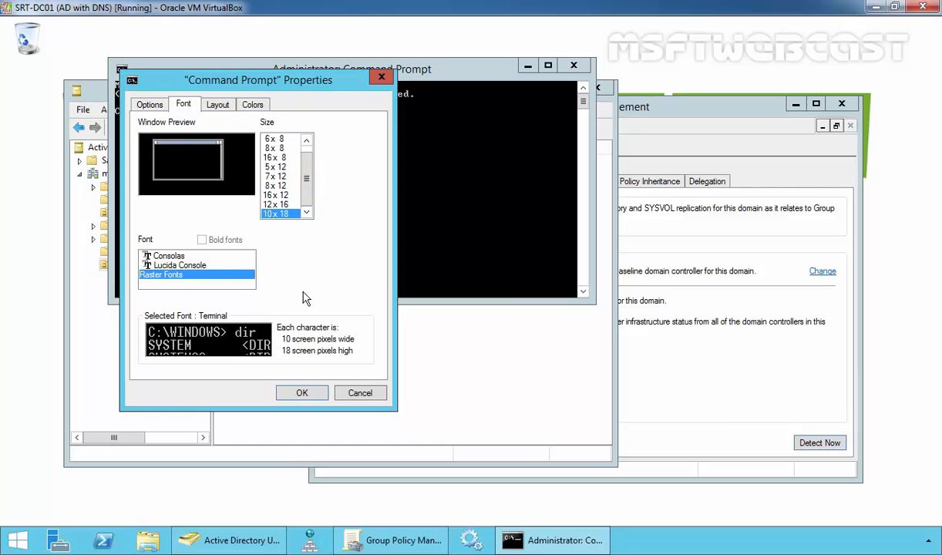
{"action": "left_click", "coordinate": [302, 393]}
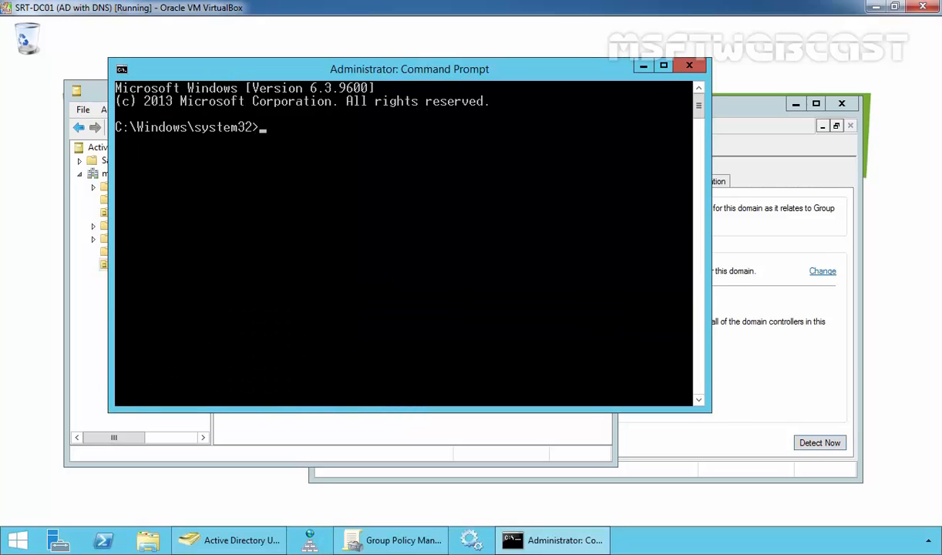
{"action": "left_click_drag", "start_coordinate": [411, 70], "coordinate": [370, 54]}
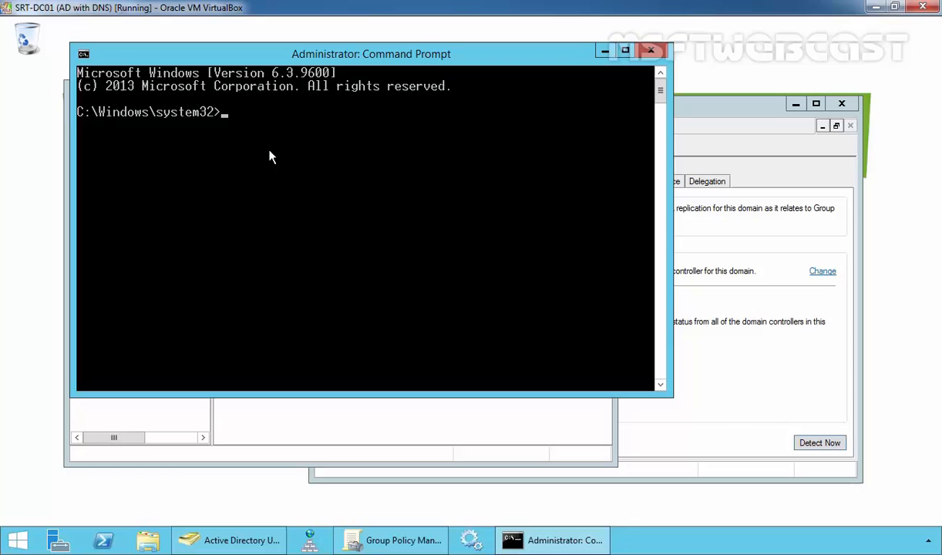
Run redircmp to view its usage, moving the window aside to reveal the OUs
{"action": "type", "text": "red"}
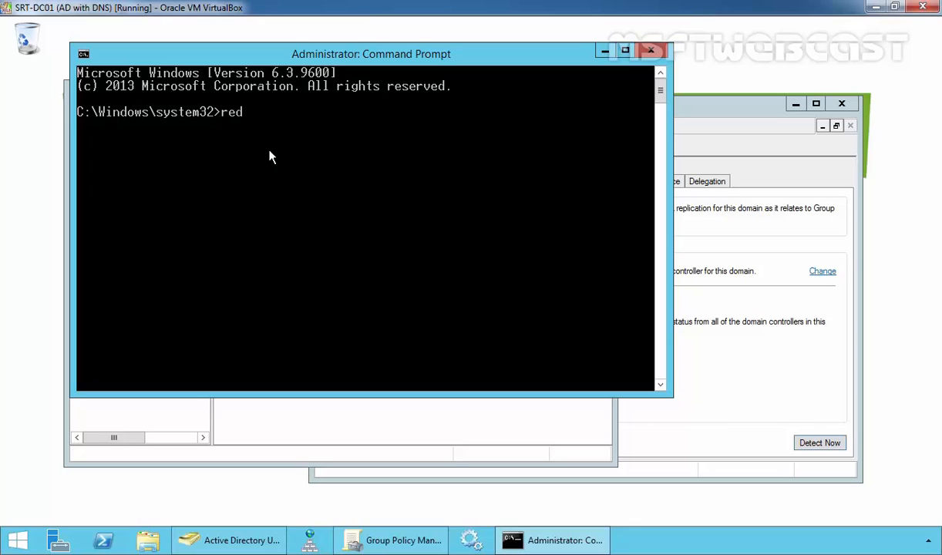
{"action": "type", "text": "ircmp /?"}
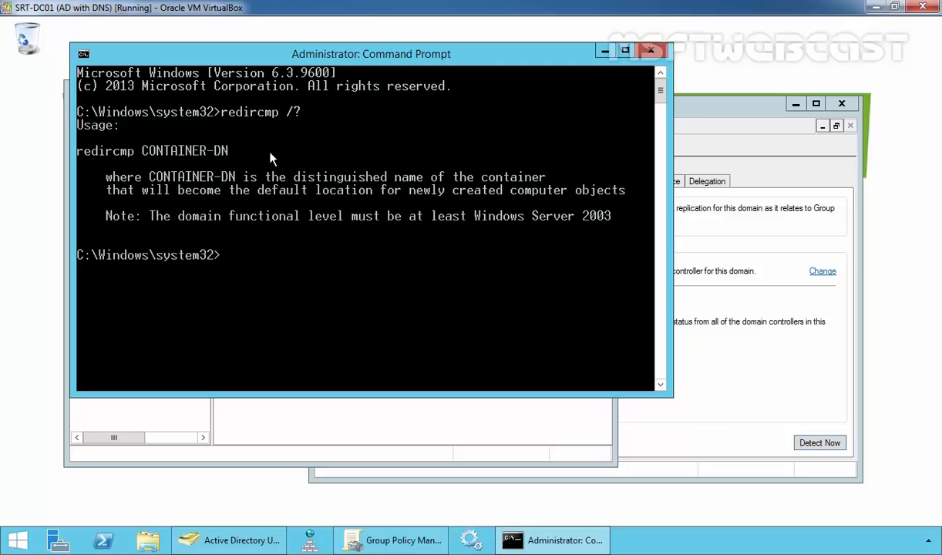
{"action": "mouse_move", "coordinate": [83, 159]}
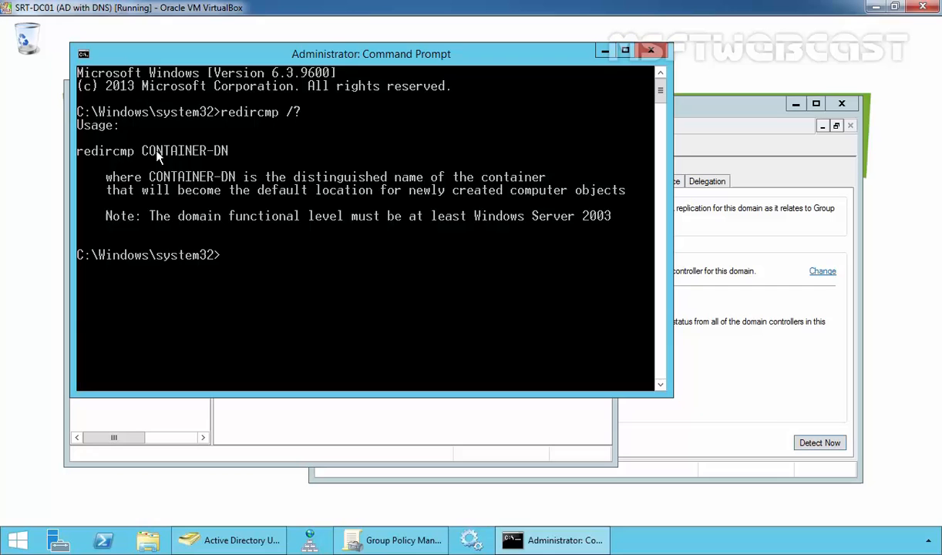
{"action": "mouse_move", "coordinate": [299, 94]}
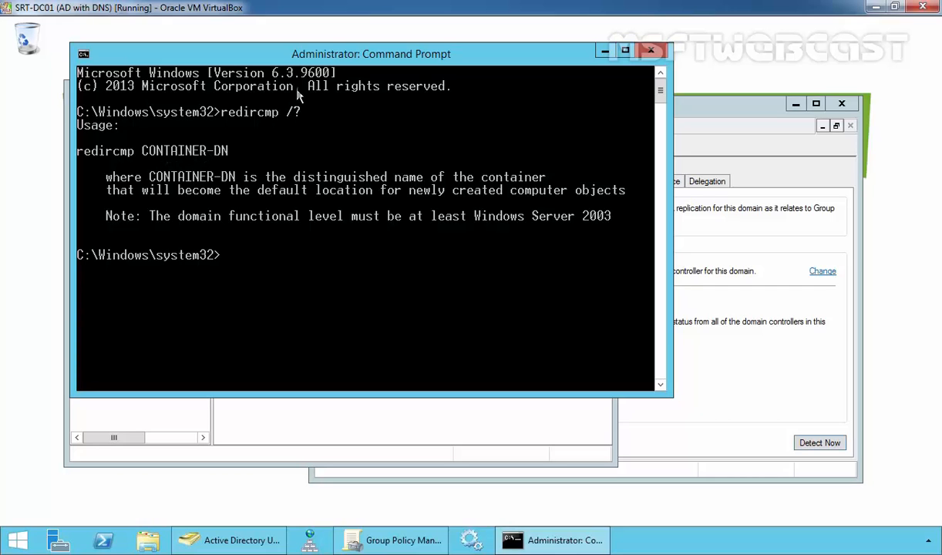
{"action": "left_click_drag", "start_coordinate": [370, 53], "coordinate": [577, 77]}
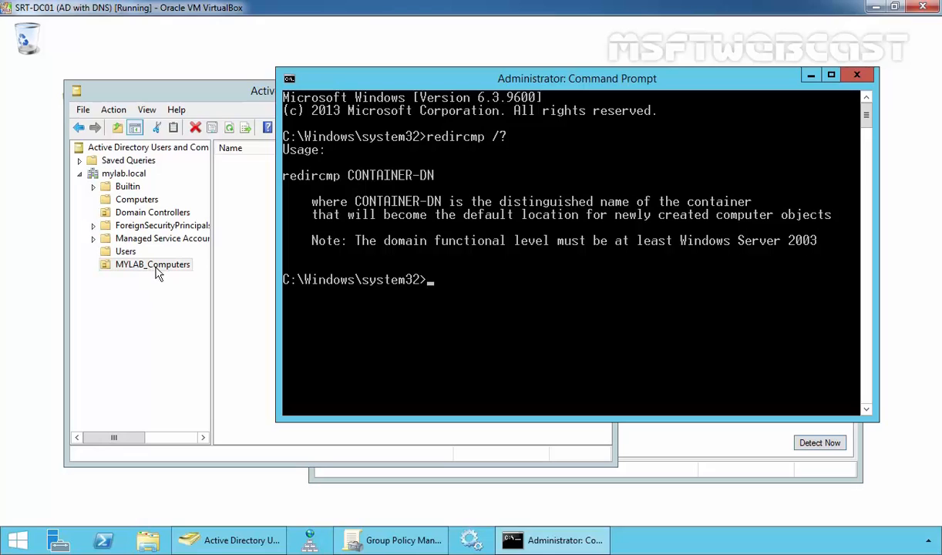
Run redircmp ou=mylab_computers,dc=mylab,dc=local so new computer accounts land in MYLAB_Computers
{"action": "type", "text": "redircmp /"}
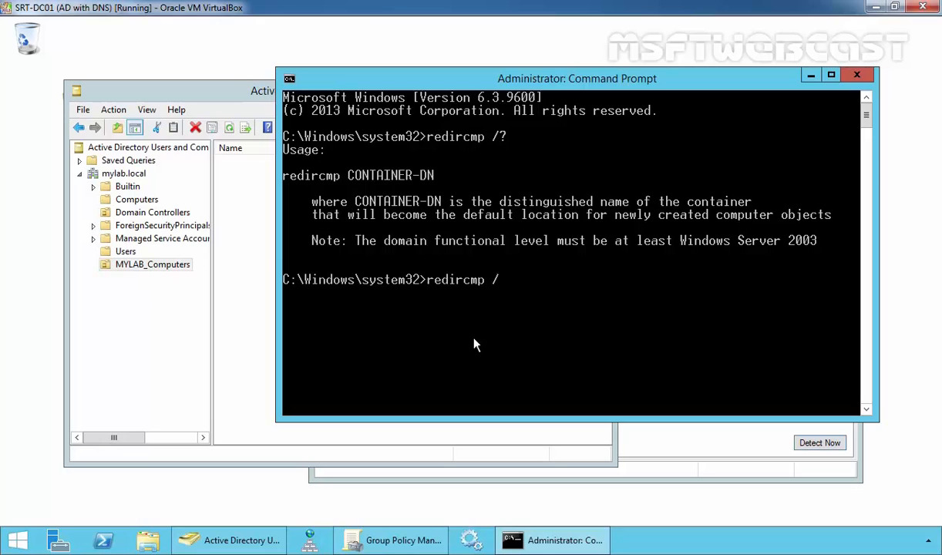
{"action": "type", "text": "ou="}
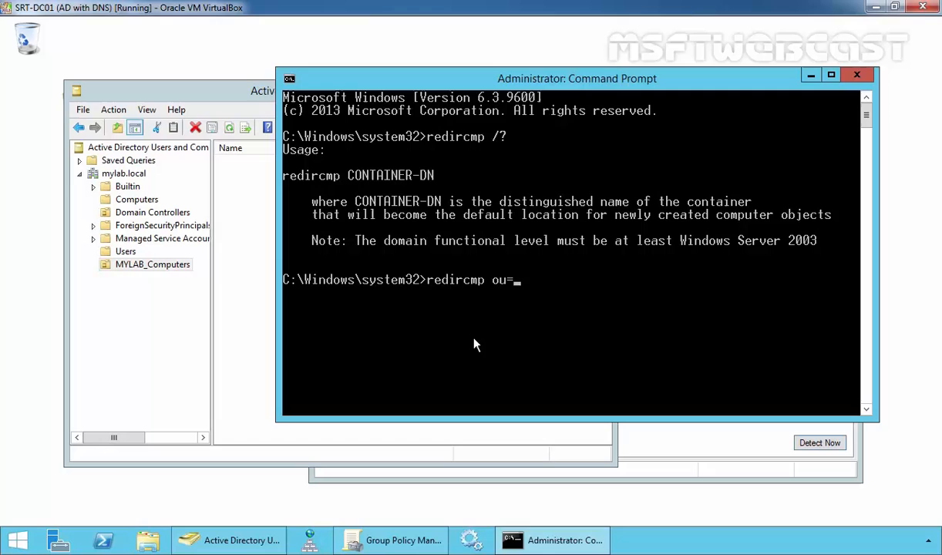
{"action": "type", "text": "mylab_computers"}
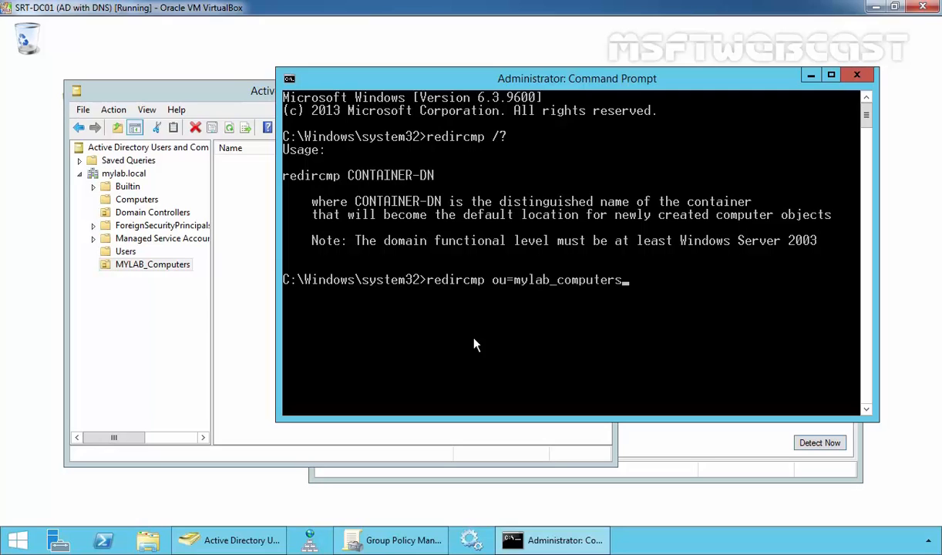
{"action": "type", "text": ",dc="}
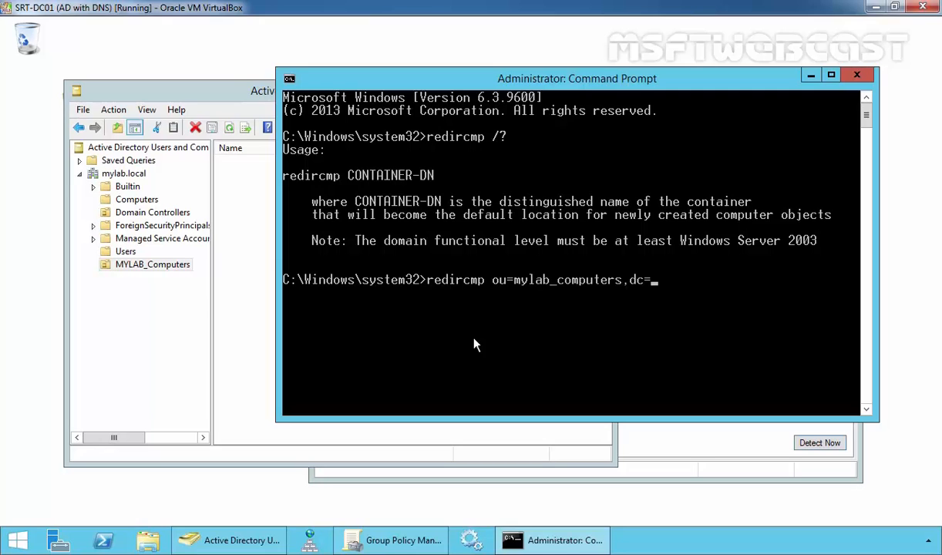
{"action": "type", "text": "mylab,dc="}
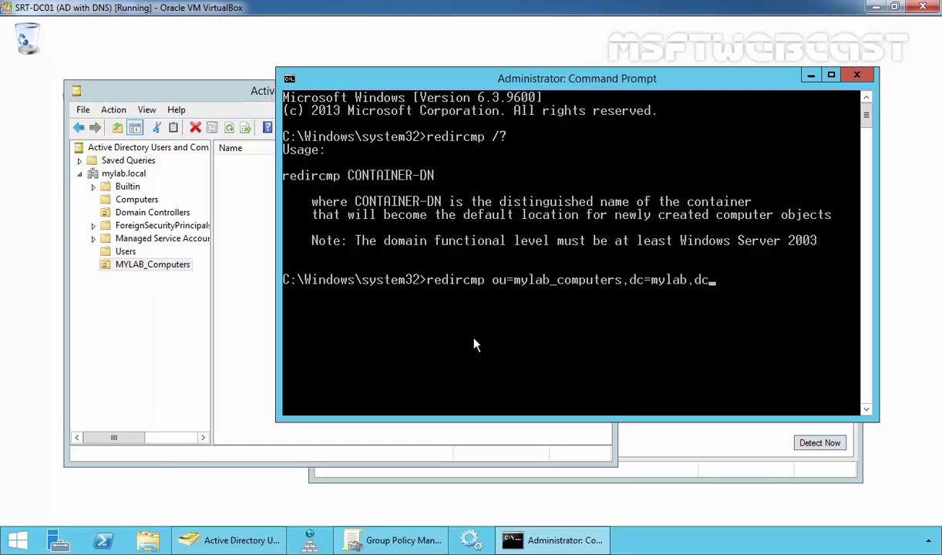
{"action": "type", "text": "local"}
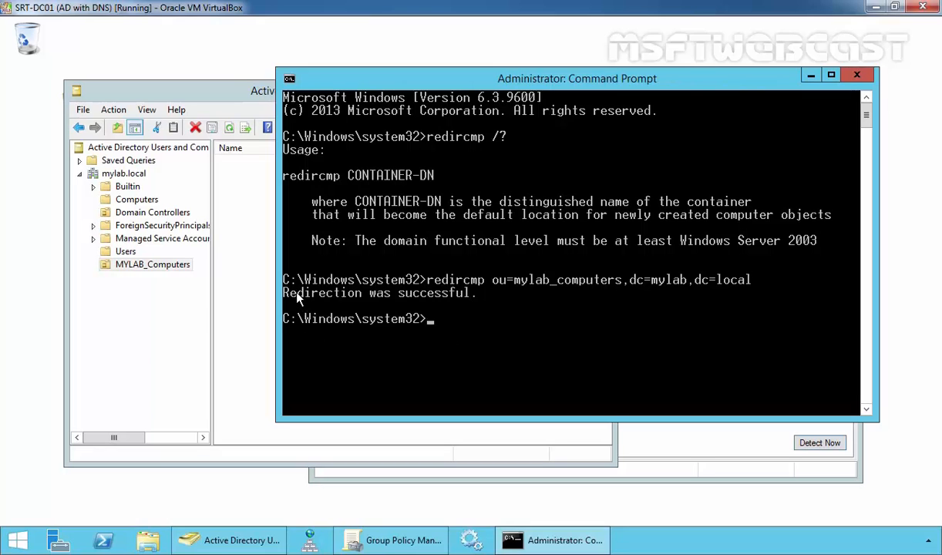
{"action": "mouse_move", "coordinate": [419, 304]}
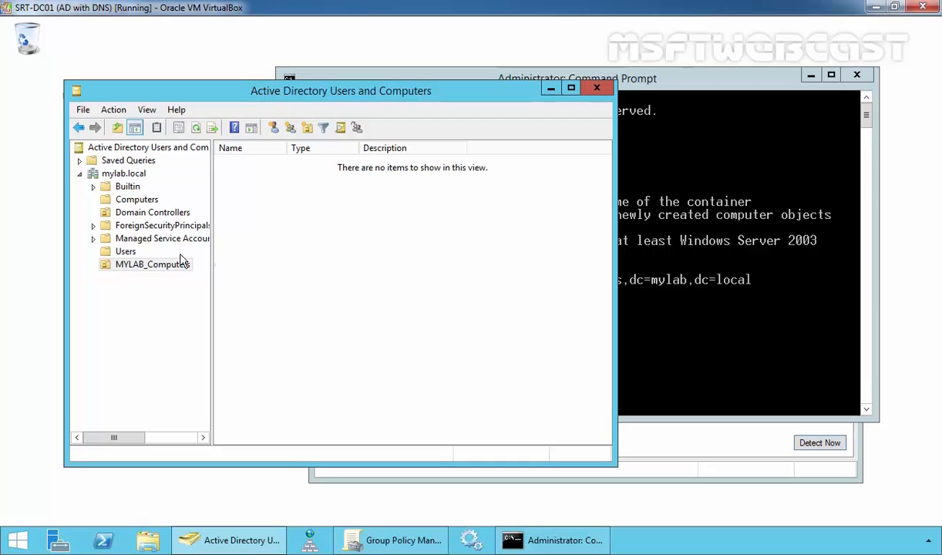
Switch to the Windows 10 client SRT-CLI01 and bring up This PC's Properties
{"action": "left_click", "coordinate": [151, 264]}
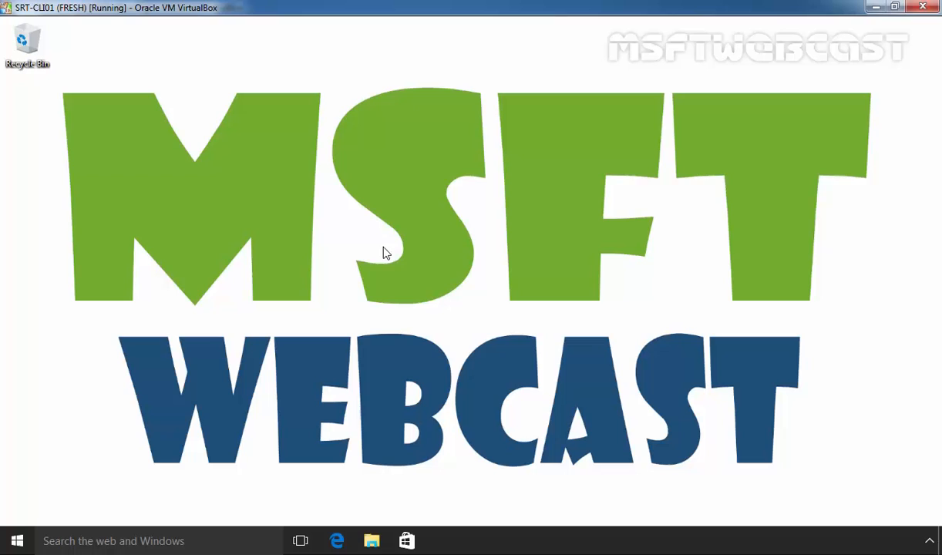
{"action": "mouse_move", "coordinate": [296, 254]}
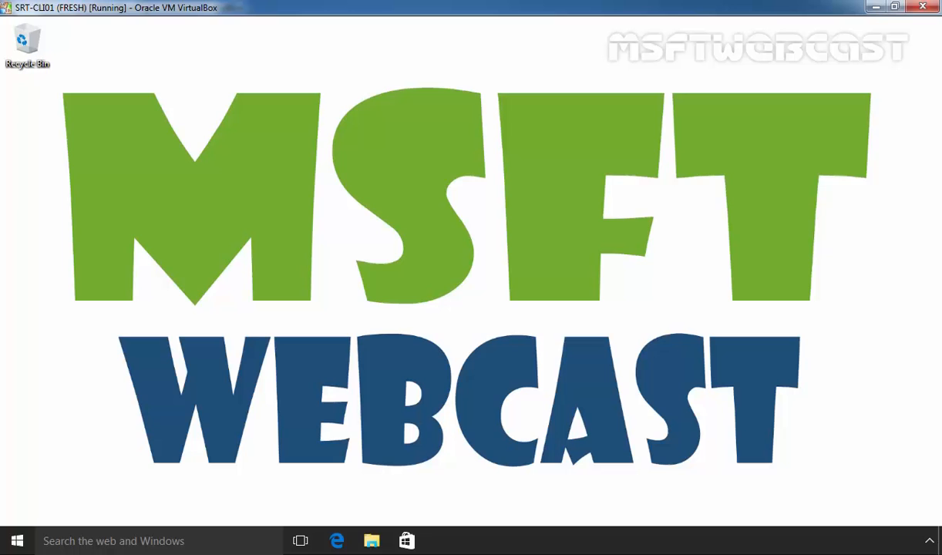
{"action": "right_click", "coordinate": [15, 540]}
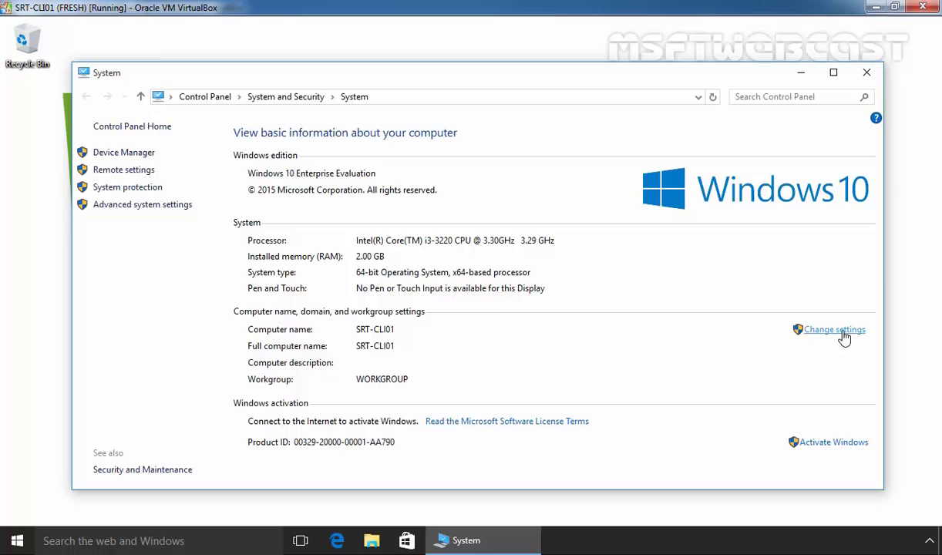
Join SRT-CLI01 to the mylab.local domain via Computer Name settings
{"action": "left_click", "coordinate": [832, 330]}
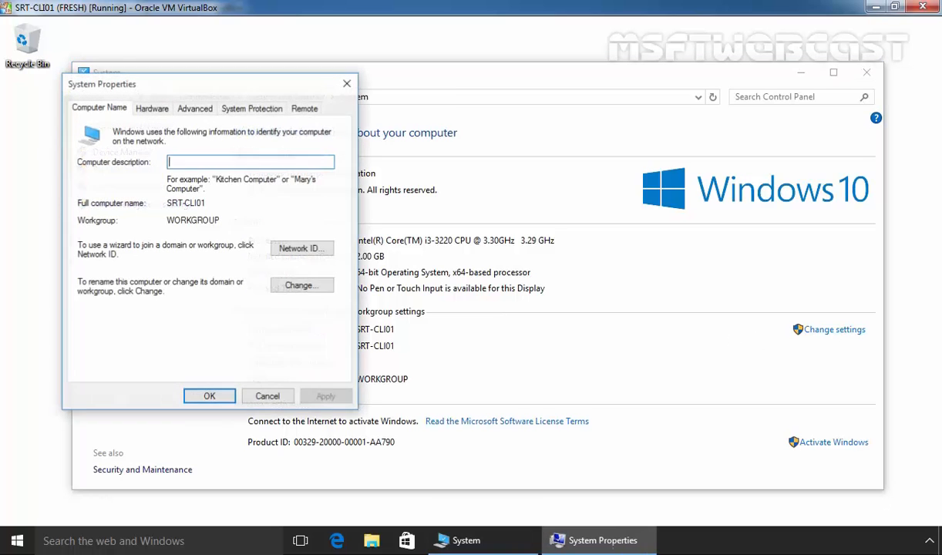
{"action": "left_click", "coordinate": [301, 285]}
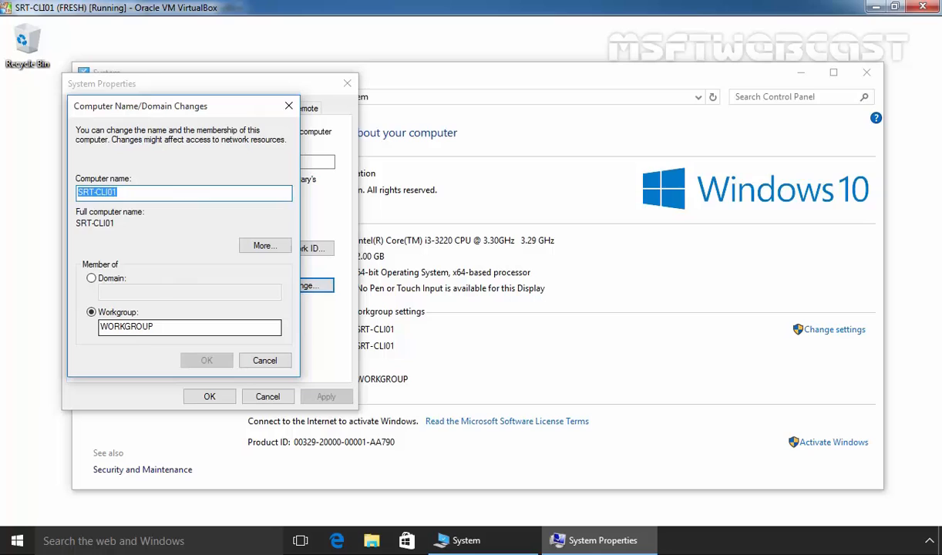
{"action": "left_click", "coordinate": [91, 278]}
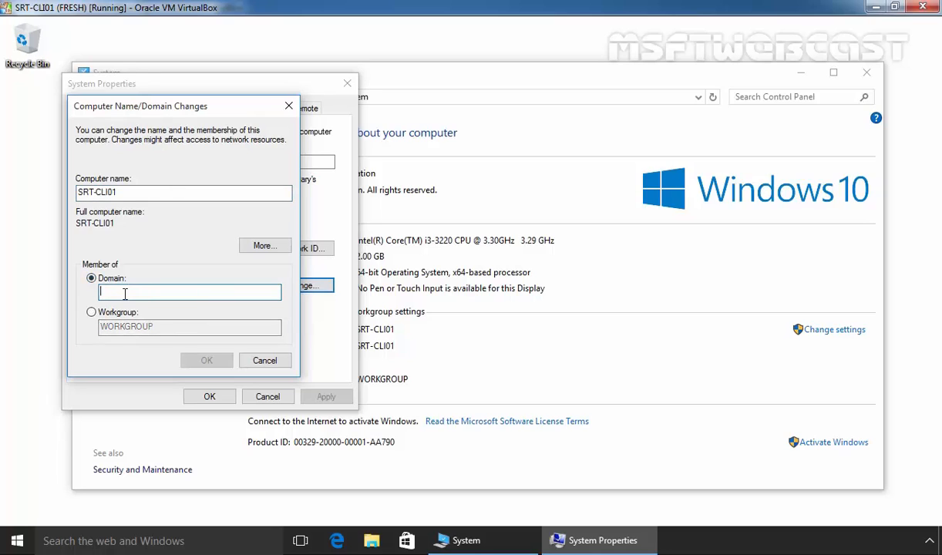
{"action": "type", "text": "mylab"}
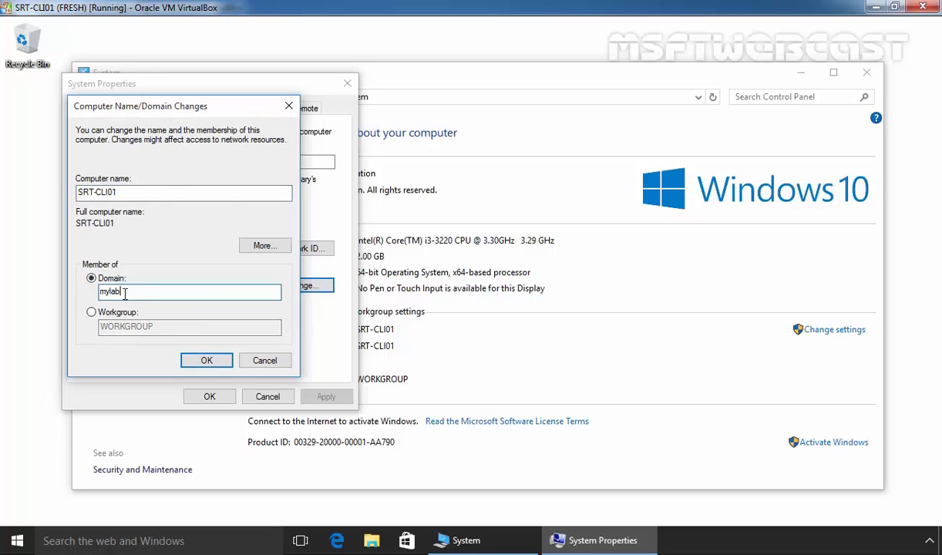
{"action": "type", "text": ".local"}
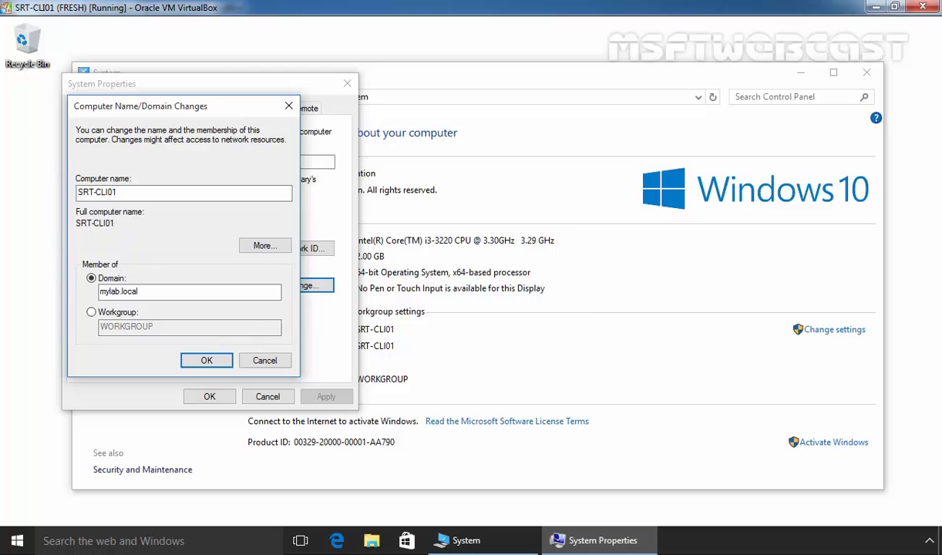
{"action": "left_click", "coordinate": [207, 361]}
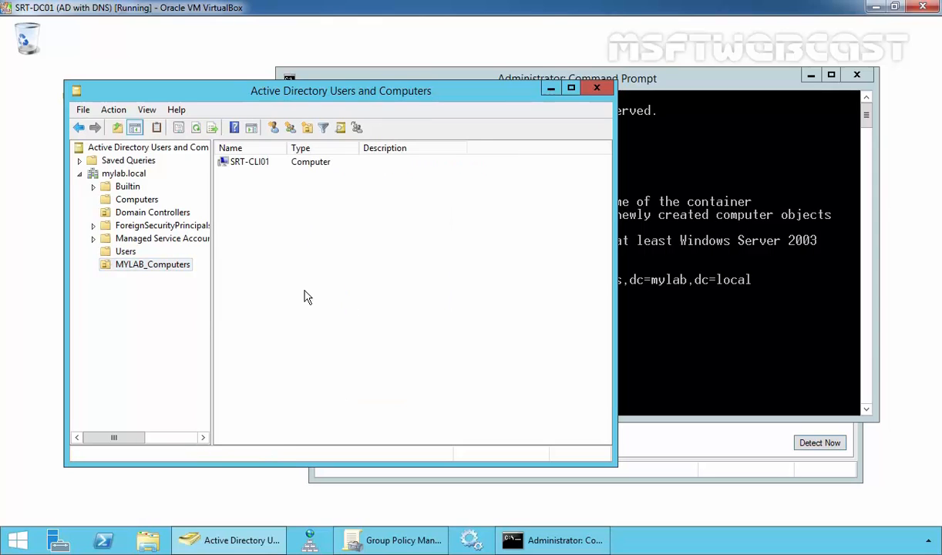
{"action": "mouse_move", "coordinate": [253, 171]}
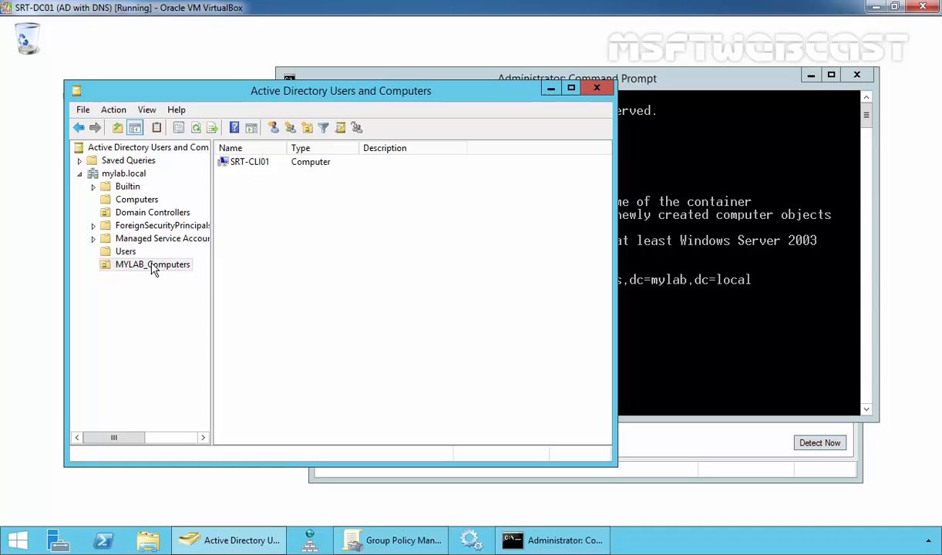
Confirm the default Computers container is empty while SRT-CLI01 sits in MYLAB_Computers
{"action": "left_click", "coordinate": [136, 199]}
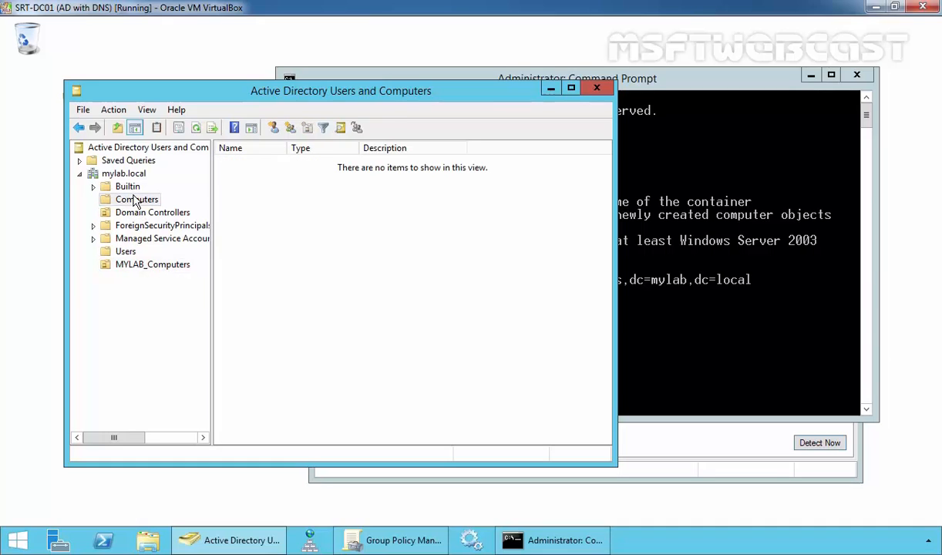